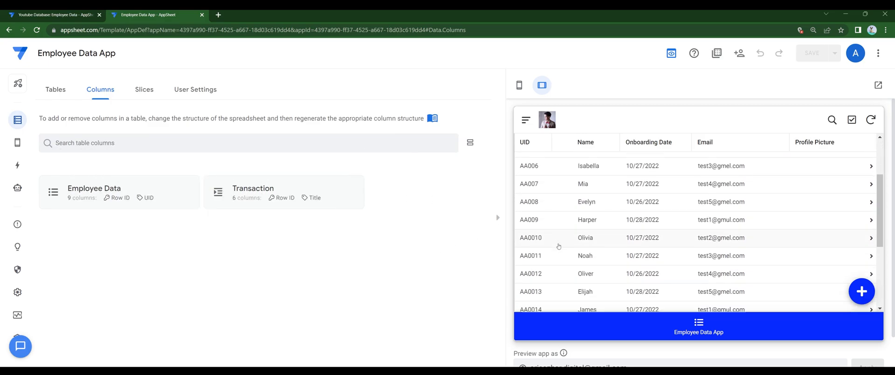
# Create a 'Download' action on Employee Data that exports the view to CSV
pyautogui.scroll(-3)
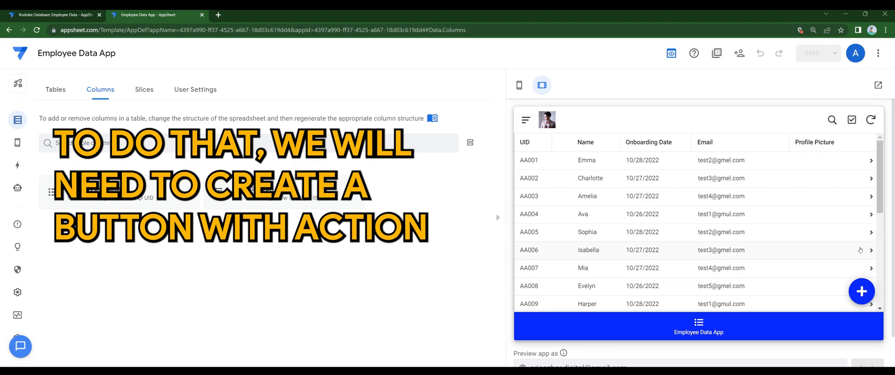
pyautogui.moveTo(18, 142)
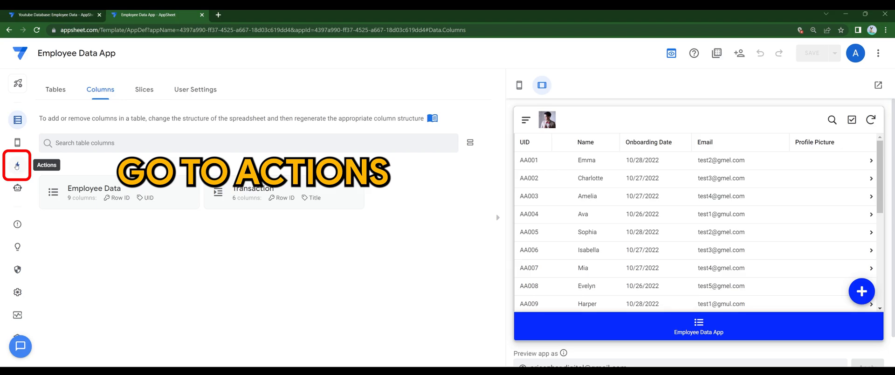
pyautogui.click(17, 165)
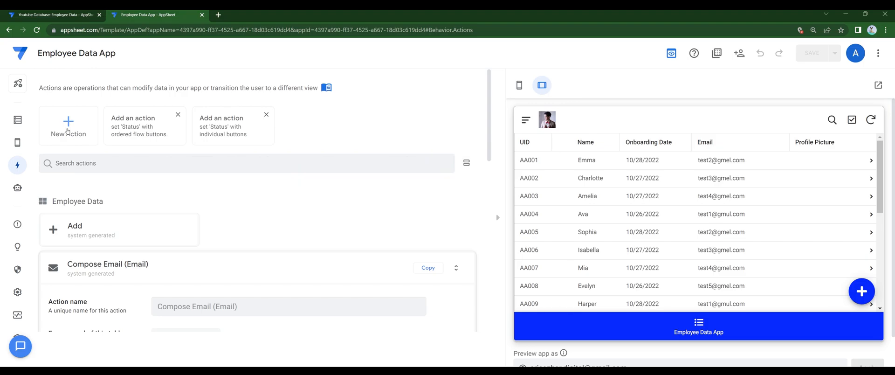
pyautogui.click(67, 125)
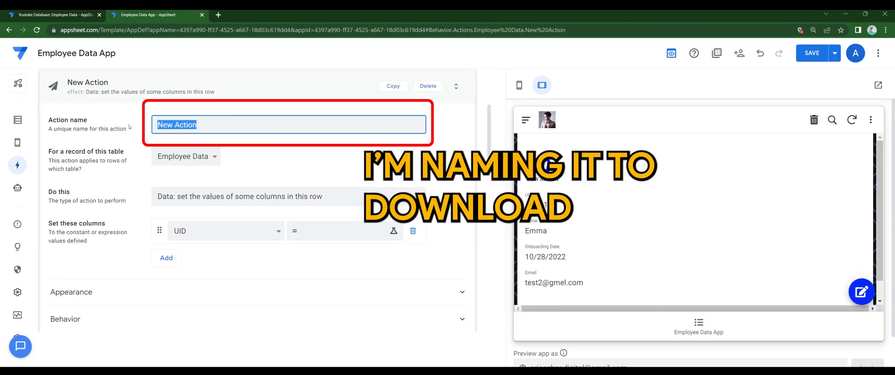
pyautogui.write('Download')
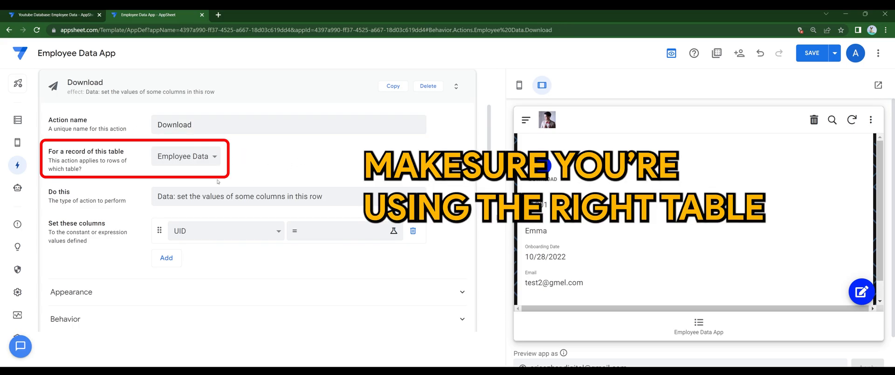
pyautogui.moveTo(185, 156)
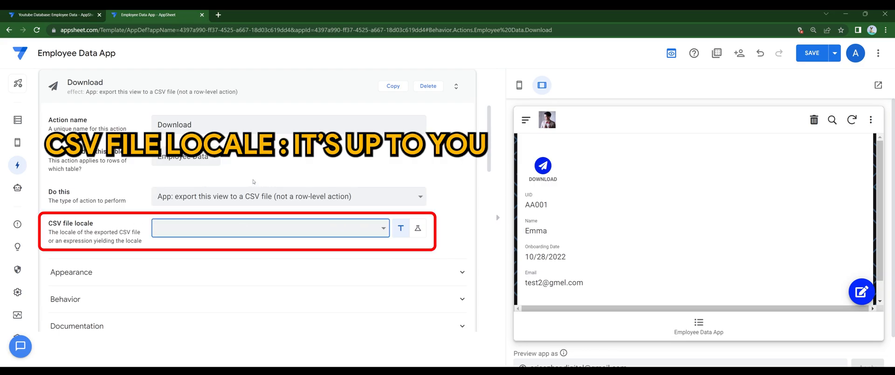
pyautogui.click(269, 228)
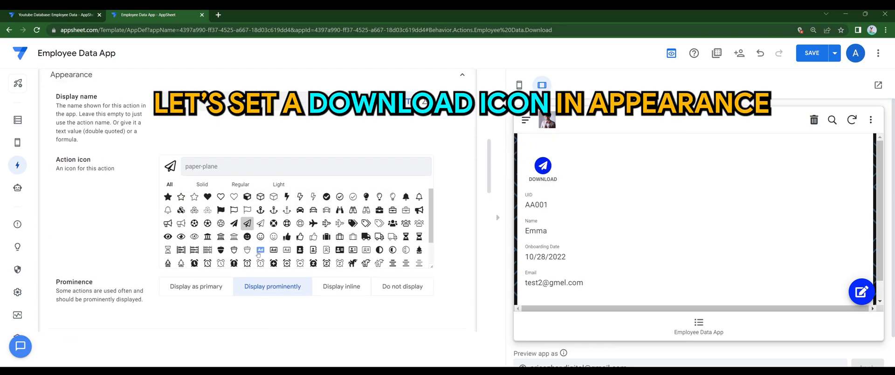
# Give Download the cloud download icon and set its prominence to Display as primary
pyautogui.write('dow')
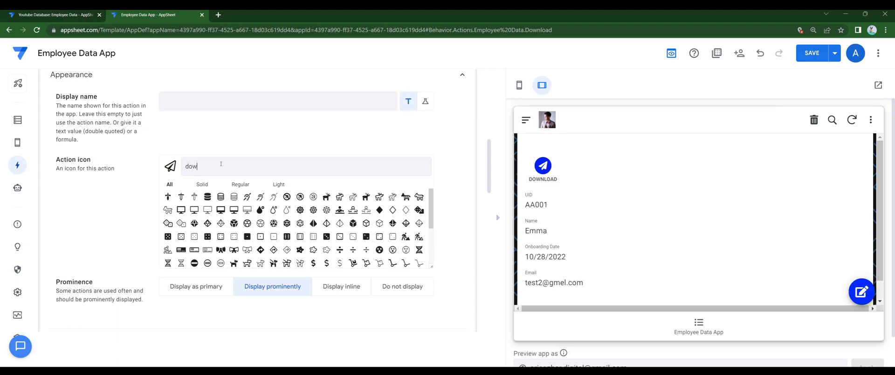
pyautogui.write('nload')
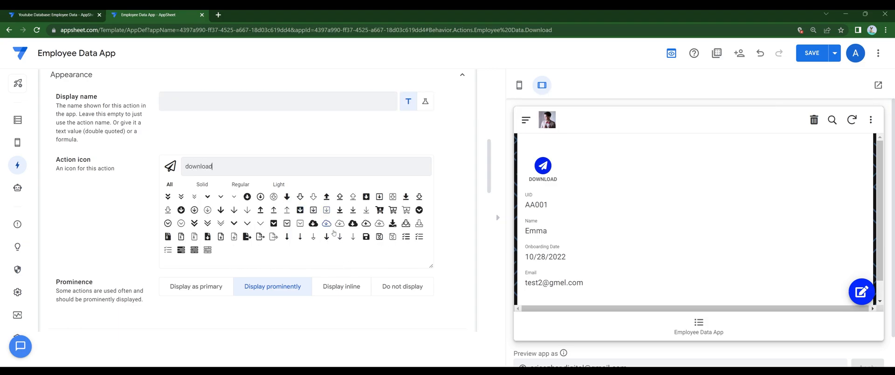
pyautogui.click(338, 222)
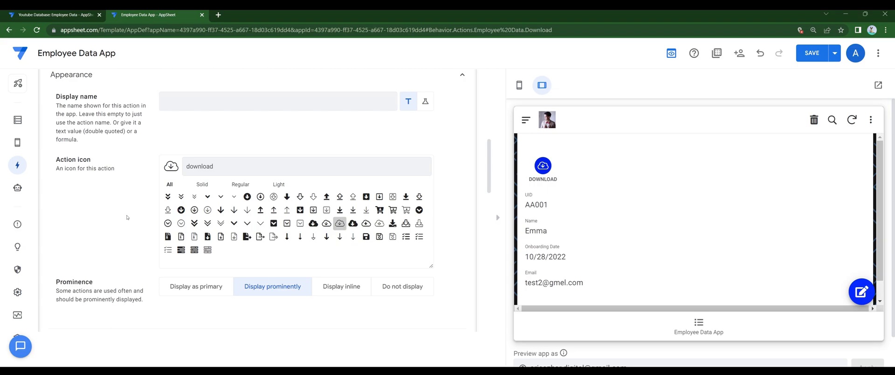
pyautogui.scroll(-3)
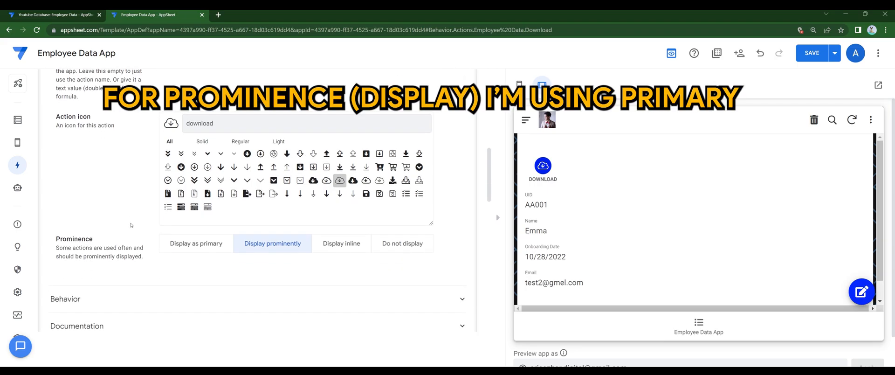
pyautogui.click(196, 243)
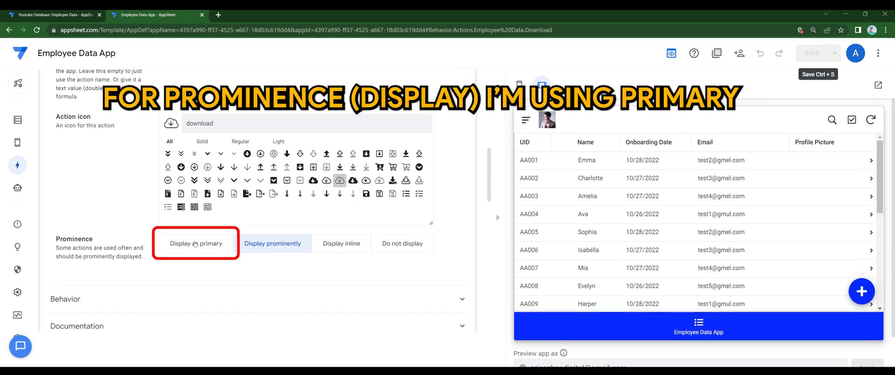
pyautogui.click(196, 243)
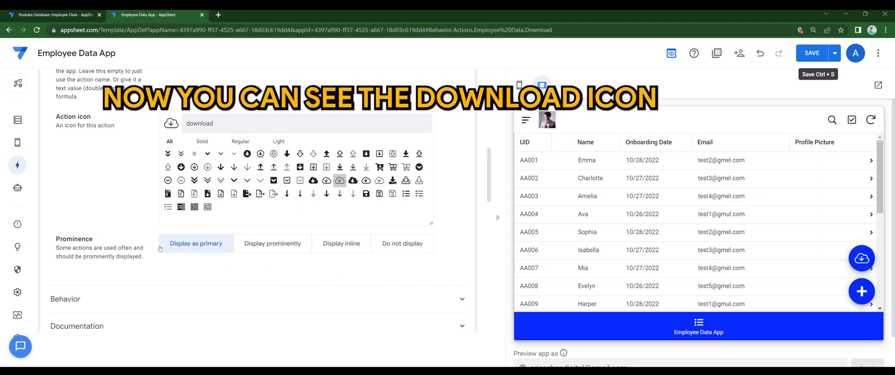
pyautogui.moveTo(862, 258)
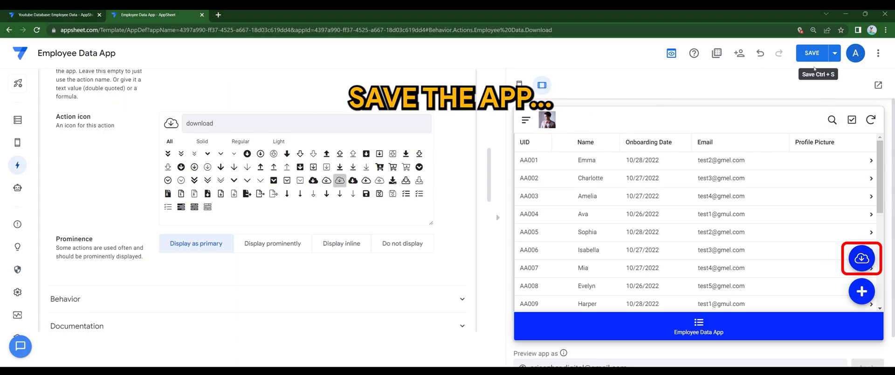
# Save the app and test the Download button's CSV export in the preview
pyautogui.click(812, 53)
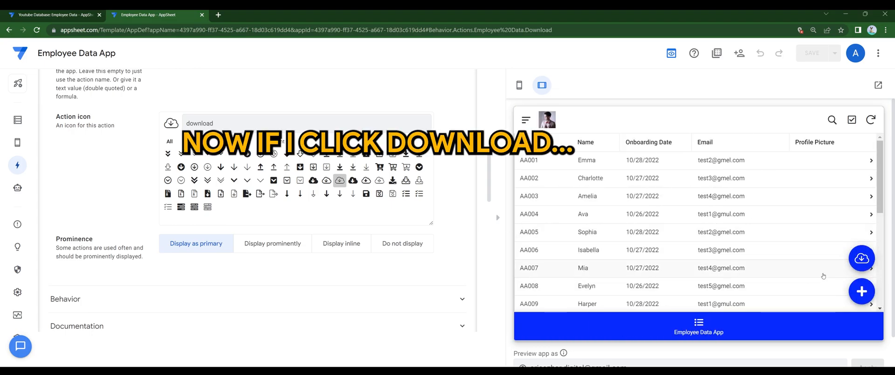
pyautogui.click(862, 258)
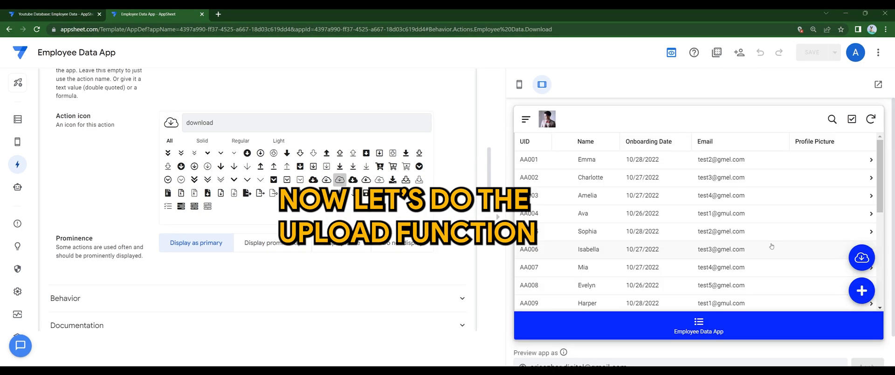
pyautogui.scroll(3)
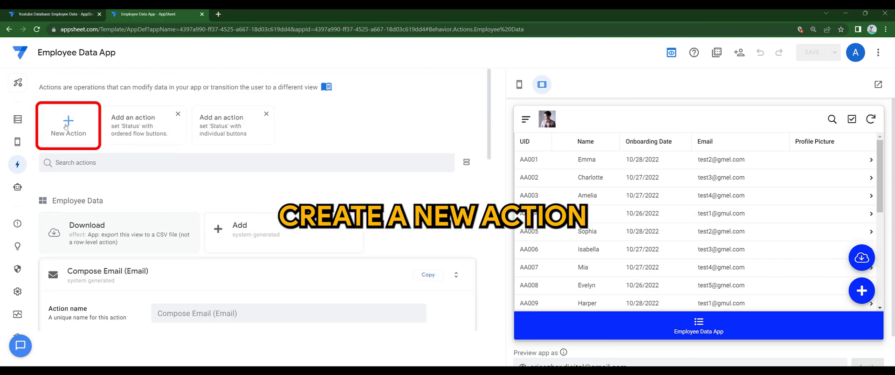
# Create an 'Upload' action importing a CSV with English (United Kingdom) locale
pyautogui.click(67, 125)
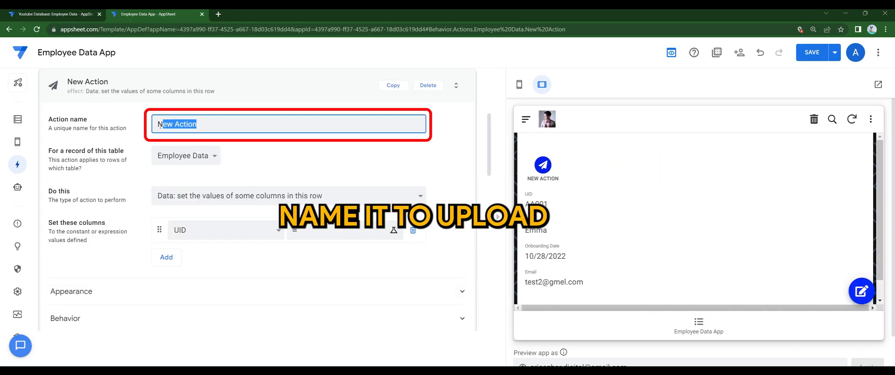
pyautogui.write('Upload')
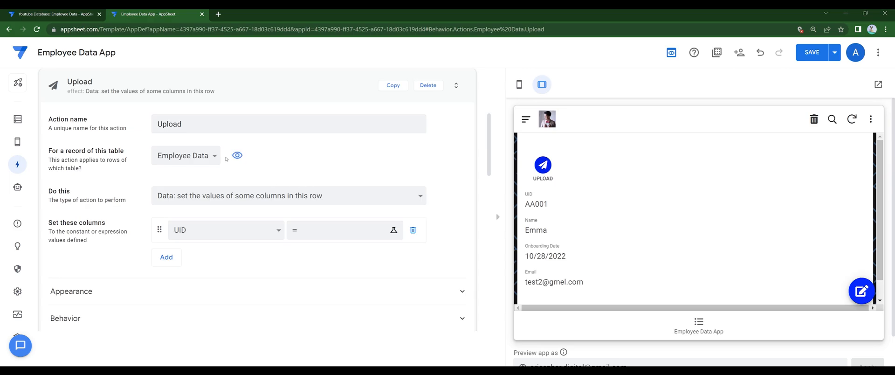
pyautogui.moveTo(188, 207)
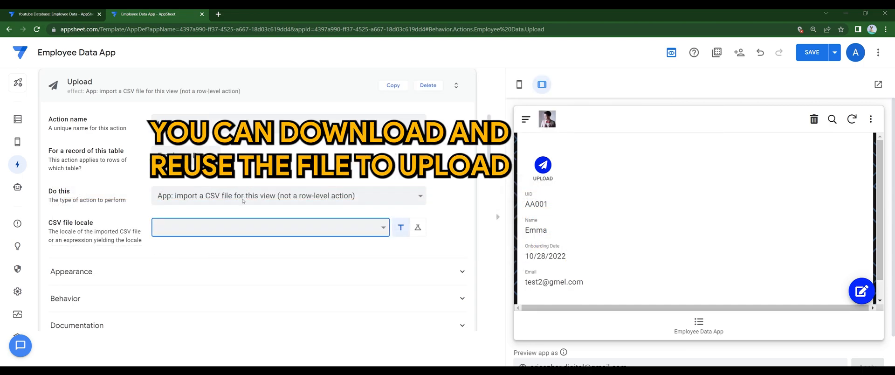
pyautogui.click(269, 228)
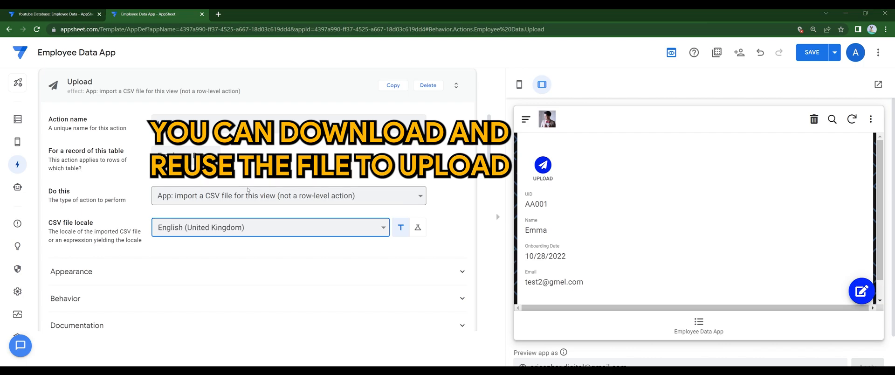
pyautogui.moveTo(291, 240)
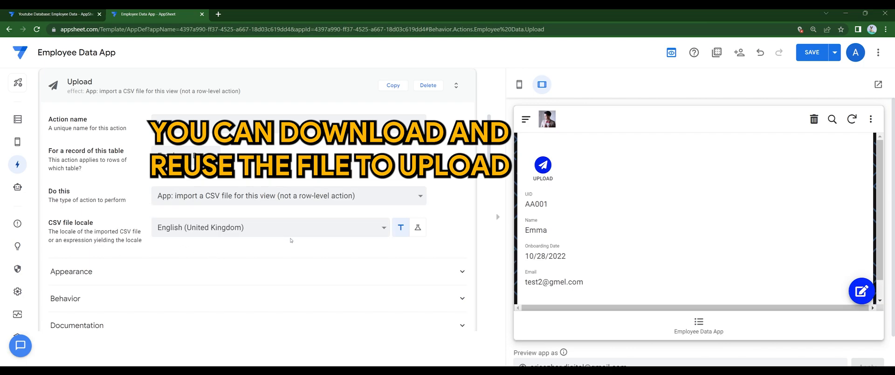
pyautogui.scroll(-3)
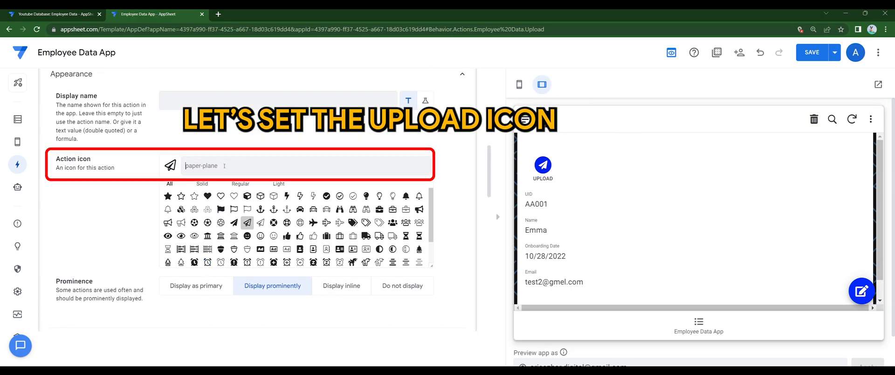
# Give Upload the cloud upload icon and display it as a primary button
pyautogui.write('upload')
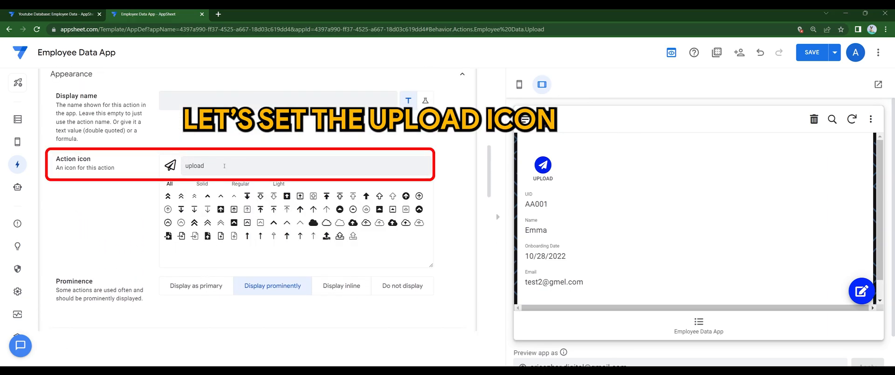
pyautogui.click(379, 222)
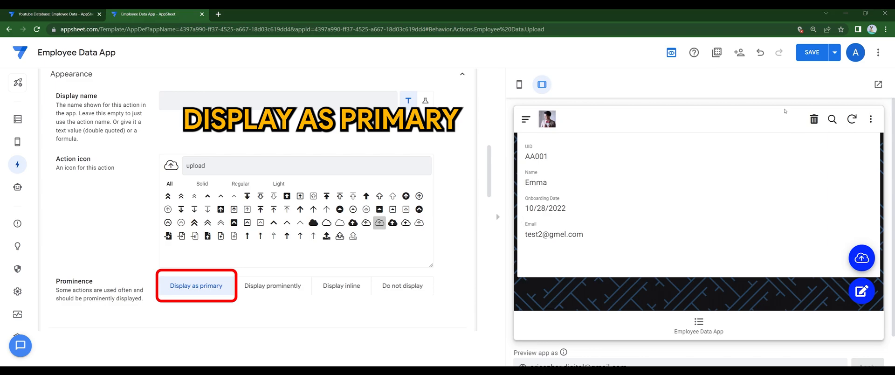
pyautogui.click(812, 52)
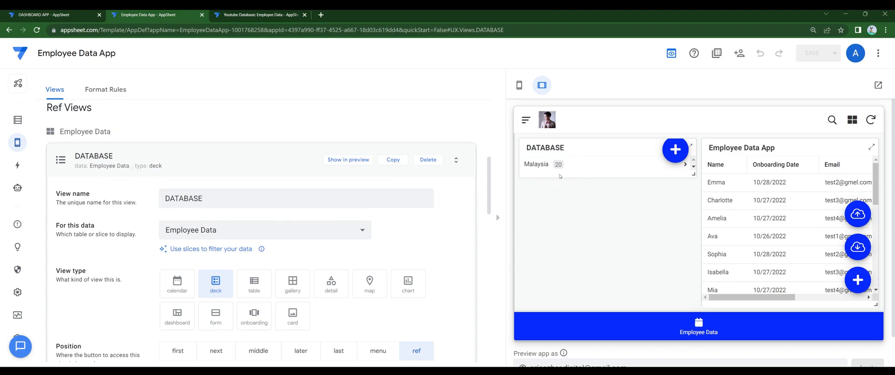
# Tap the Upload button in the preview and import the 20-record employee CSV
pyautogui.scroll(-3)
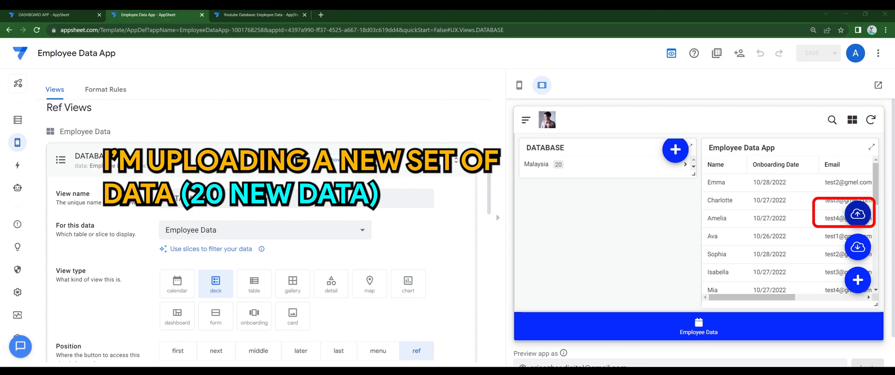
pyautogui.click(858, 213)
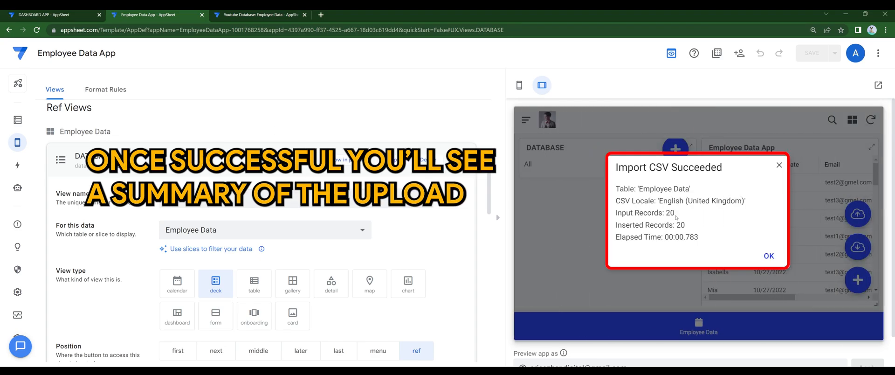
pyautogui.moveTo(693, 227)
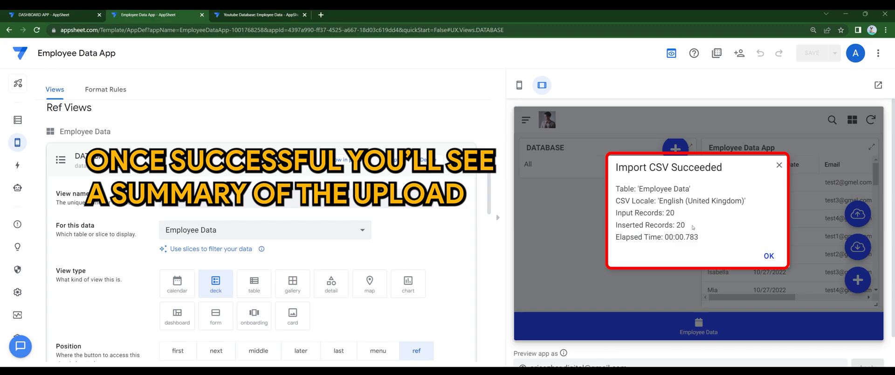
# Dismiss the 'Import CSV Succeeded' summary reporting 20 inserted records
pyautogui.click(768, 255)
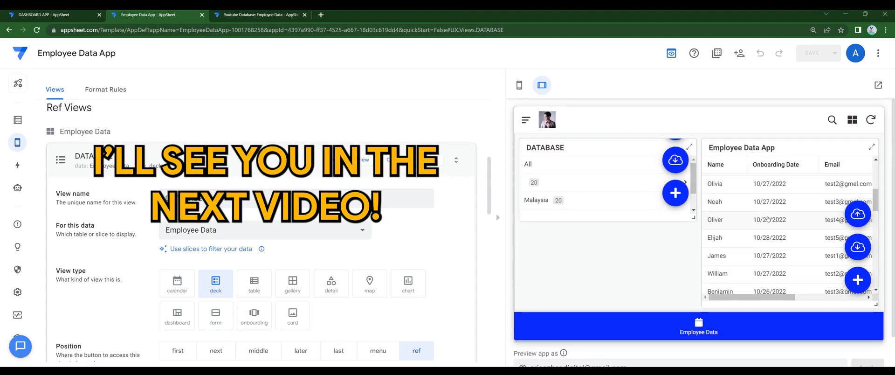
pyautogui.scroll(-3)
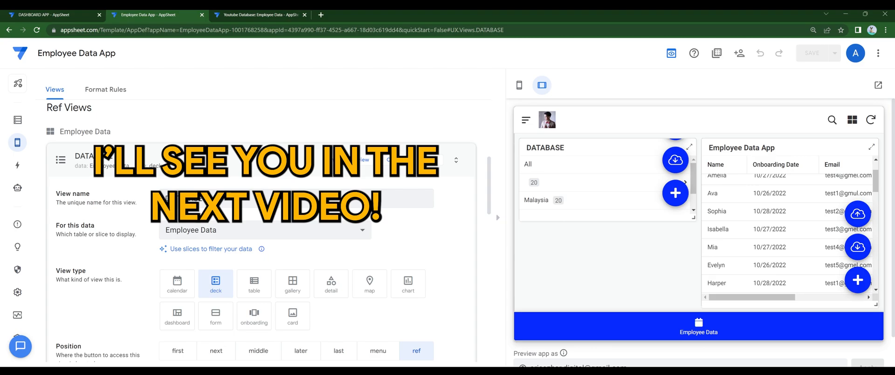